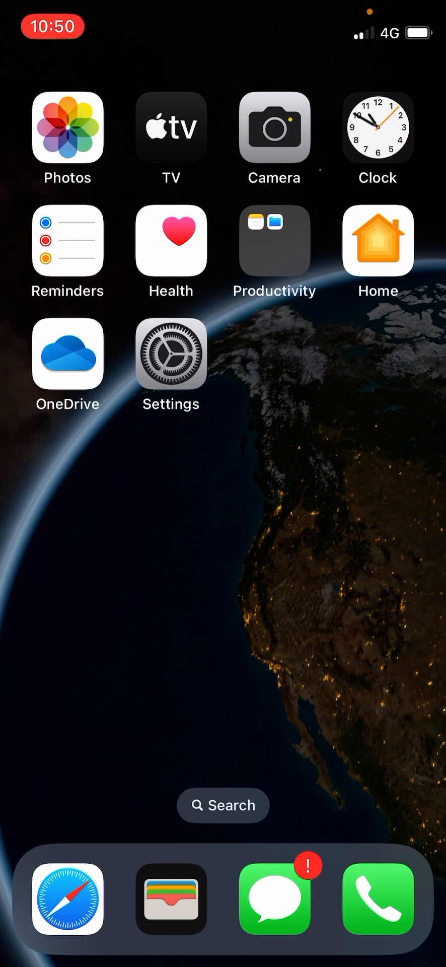
- Launch Settings from the home screen and go to the General page
{"action": "left_click", "coordinate": [171, 354]}
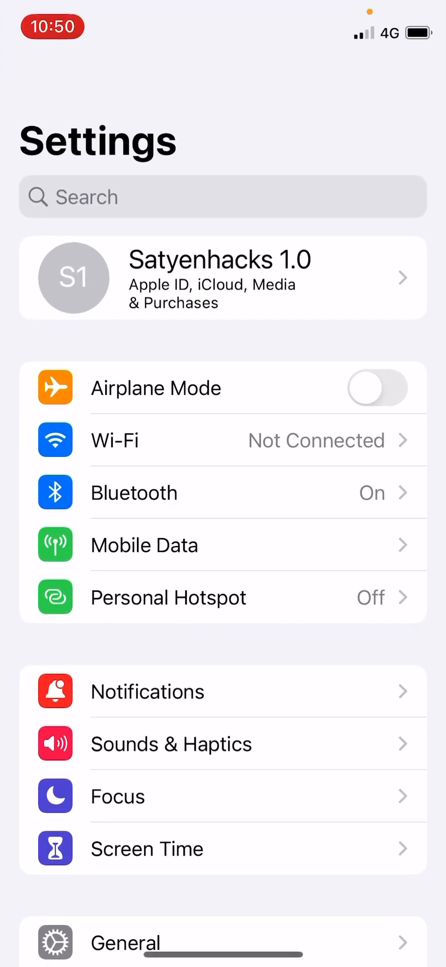
{"action": "scroll", "scroll_direction": "down", "scroll_amount": 3}
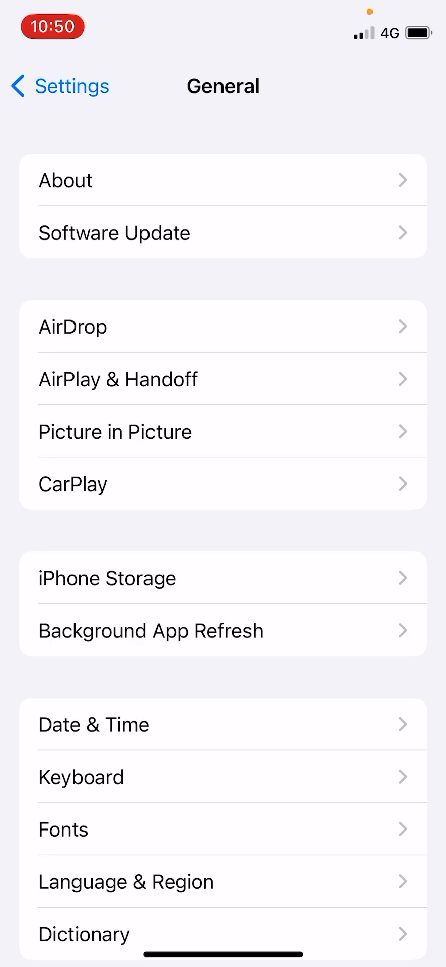
{"action": "left_click", "coordinate": [223, 578]}
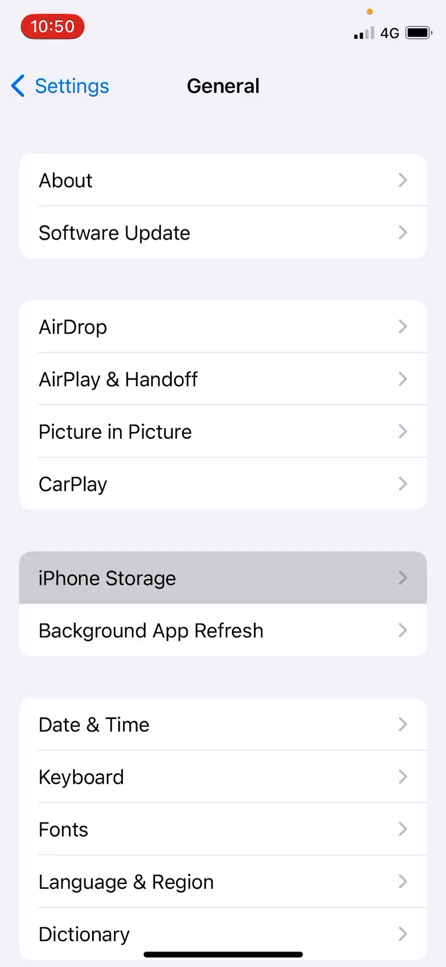
- Show iPhone Storage with the Offload Unused Apps recommendation and its Enable button
{"action": "left_click", "coordinate": [223, 578]}
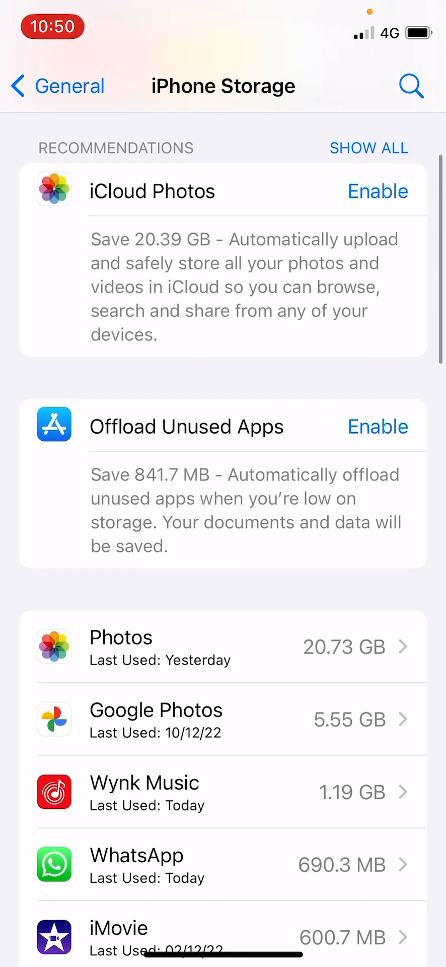
{"action": "scroll", "scroll_direction": "up", "scroll_amount": 3}
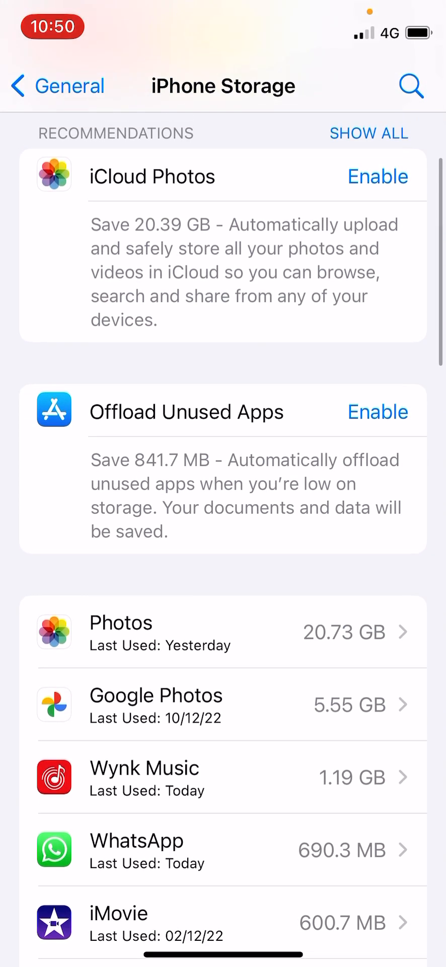